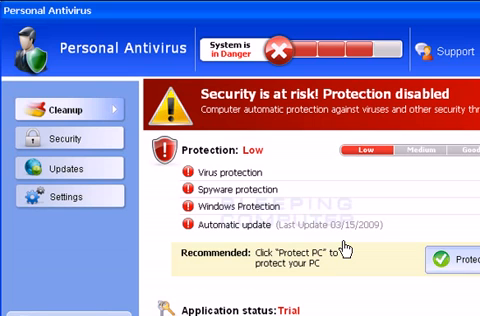
mouse_move(344, 248)
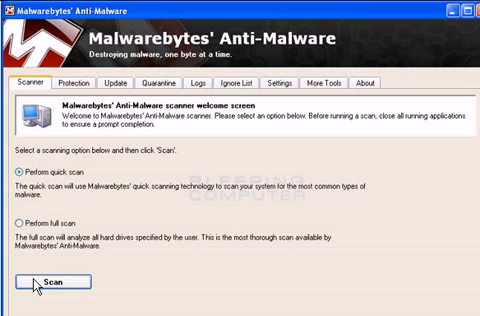
mouse_move(256, 208)
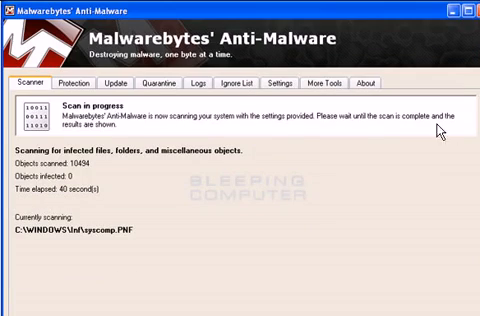
mouse_move(118, 106)
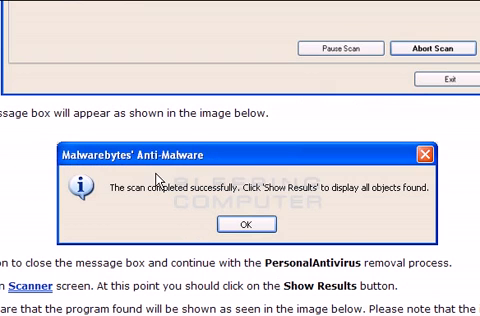
mouse_move(262, 218)
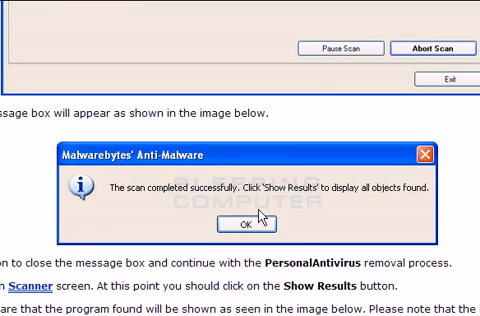
scroll("down", 3)
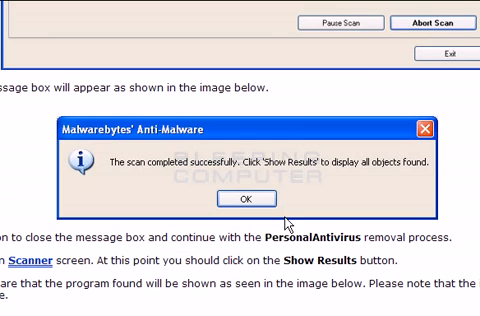
mouse_move(264, 170)
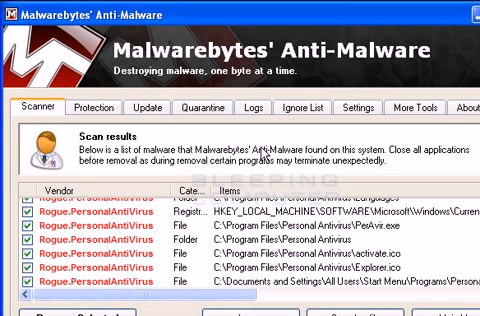
mouse_move(262, 152)
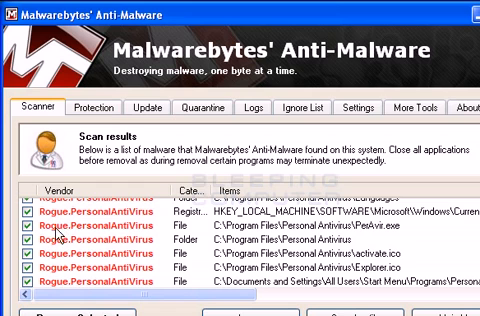
mouse_move(104, 250)
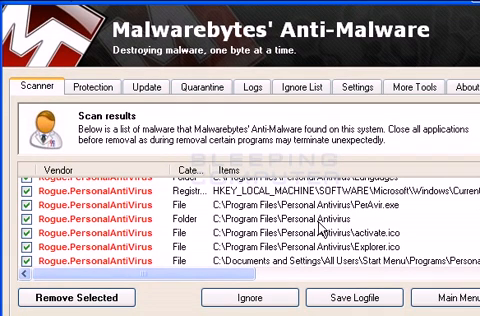
mouse_move(104, 308)
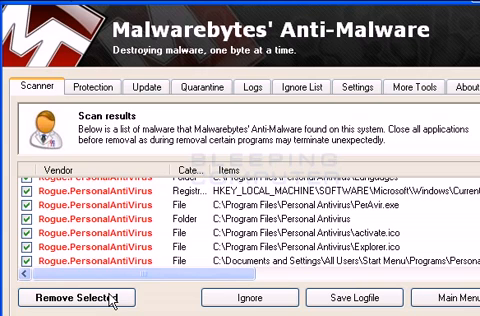
mouse_move(168, 224)
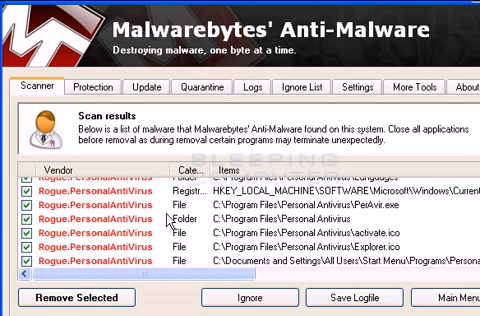
mouse_move(164, 222)
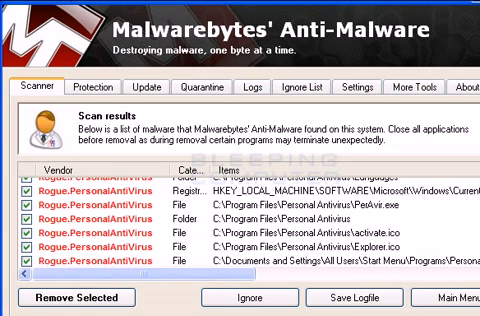